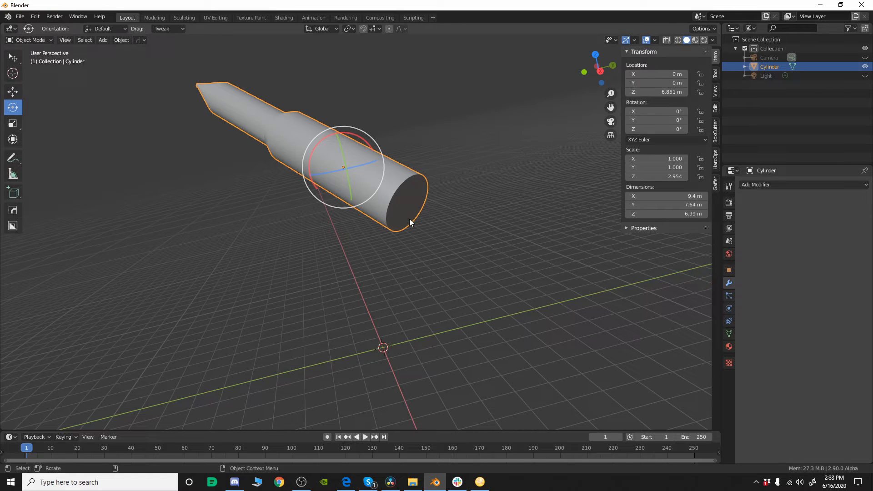
{"action": "mouse_move", "coordinate": [400, 213]}
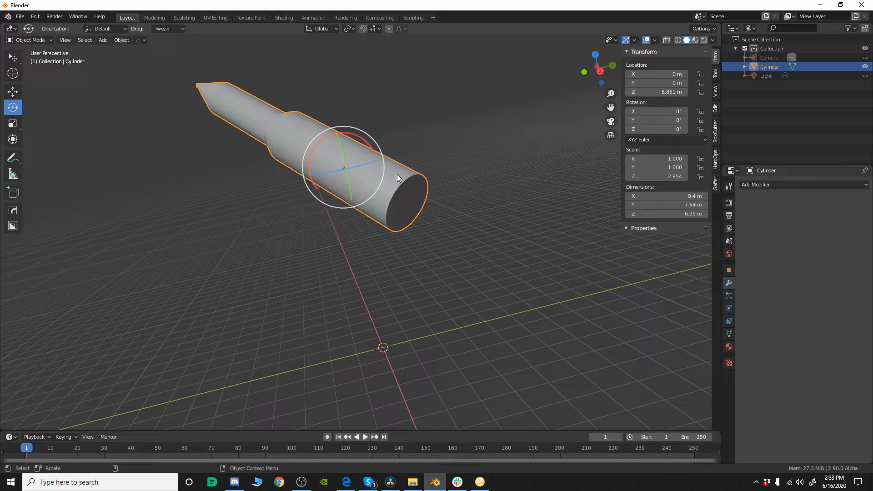
{"action": "mouse_move", "coordinate": [459, 154]}
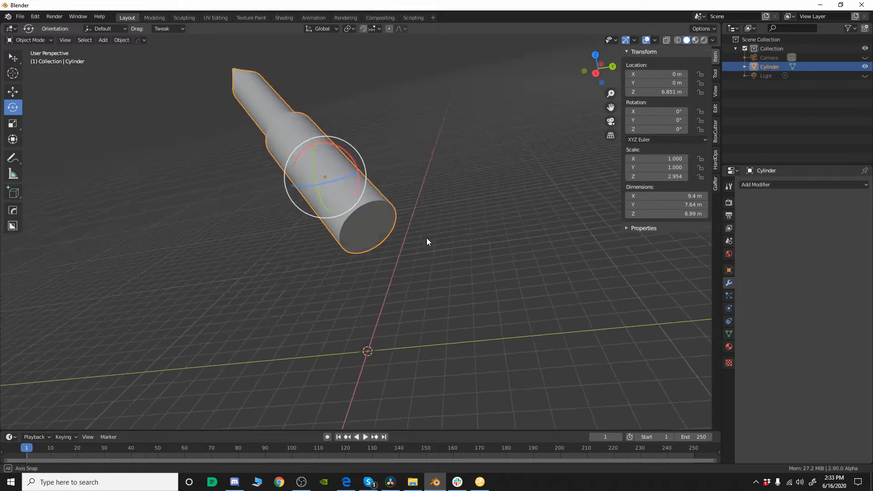
- Orbit around the rocket, deselect it, and add a cube mesh beside it
{"action": "left_click_drag", "start_coordinate": [428, 241], "coordinate": [405, 216]}
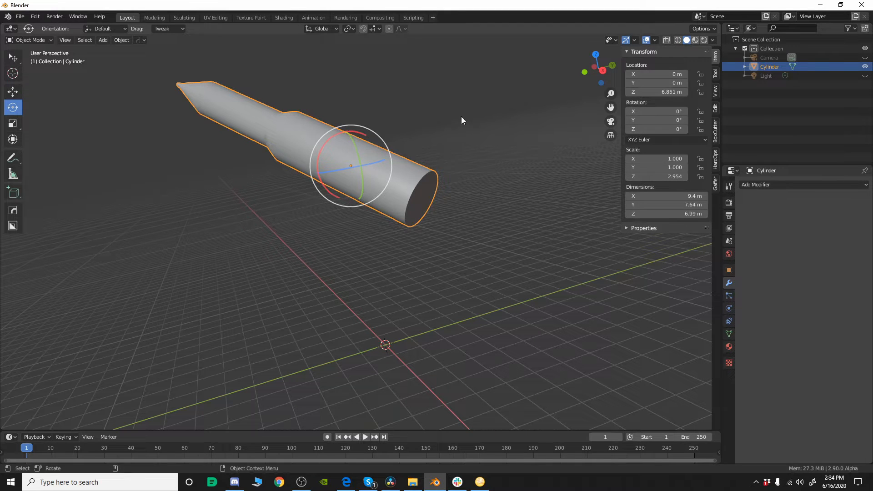
{"action": "mouse_move", "coordinate": [517, 203]}
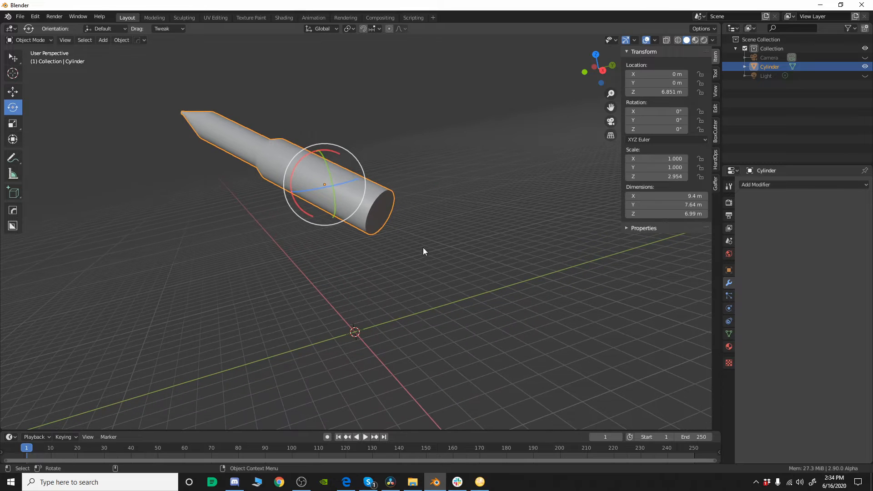
{"action": "left_click", "coordinate": [414, 261]}
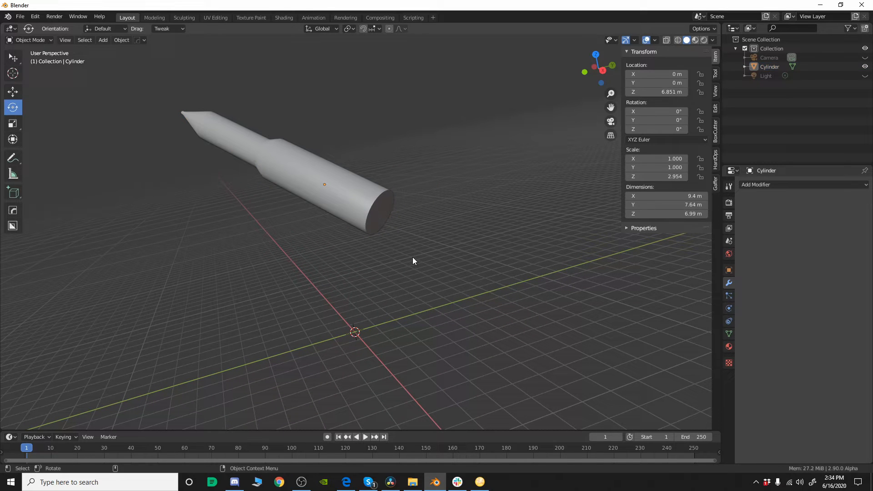
{"action": "left_click", "coordinate": [103, 39]}
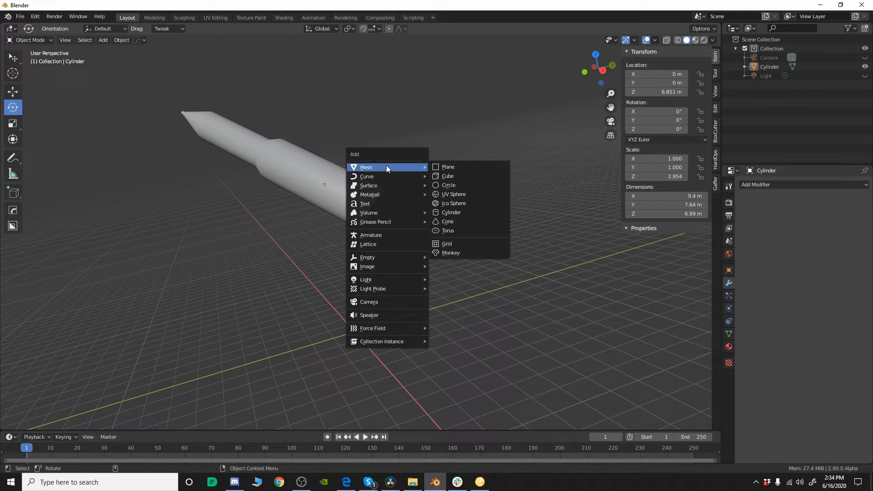
{"action": "left_click", "coordinate": [448, 176]}
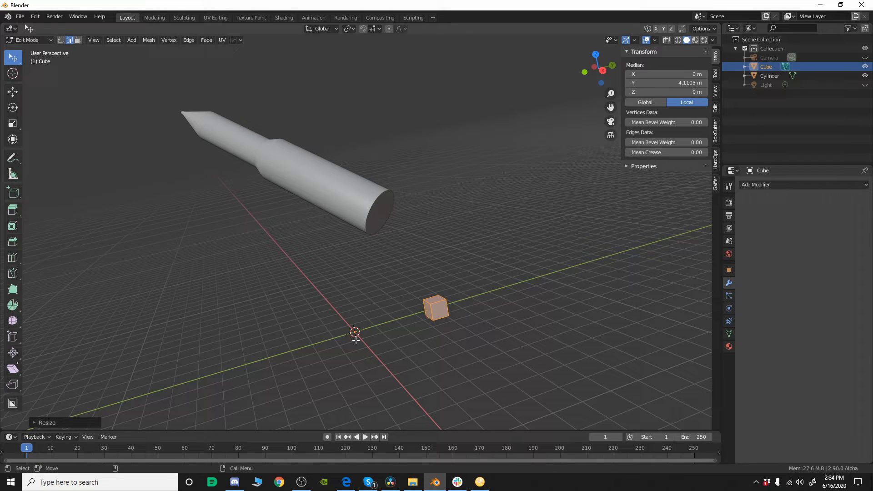
{"action": "mouse_move", "coordinate": [446, 302]}
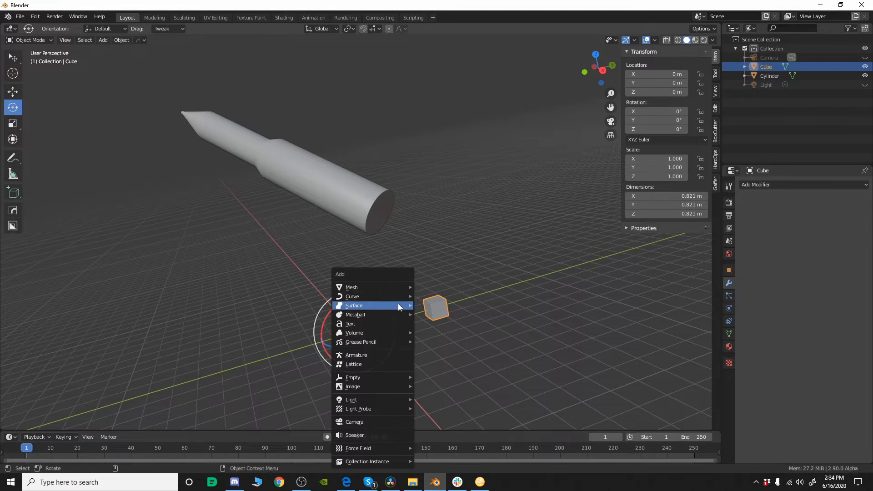
{"action": "mouse_move", "coordinate": [352, 377]}
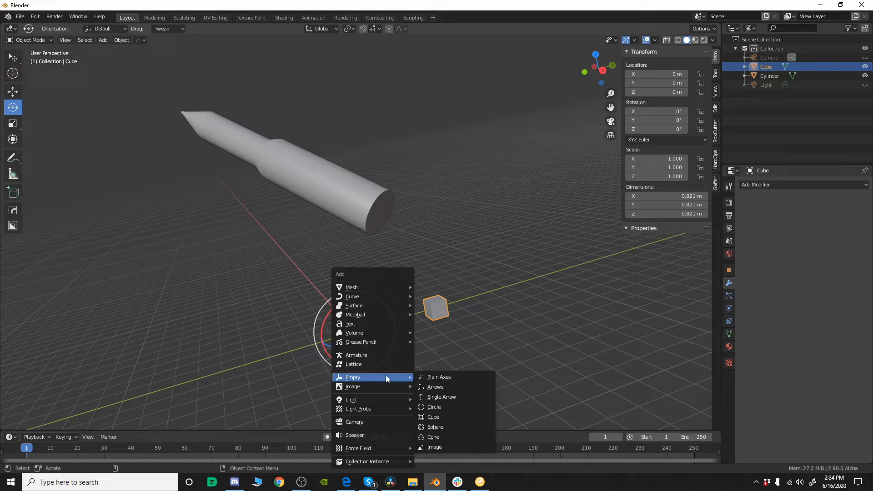
- Add a Plain Axes empty object at the origin next to the cube
{"action": "left_click", "coordinate": [439, 377]}
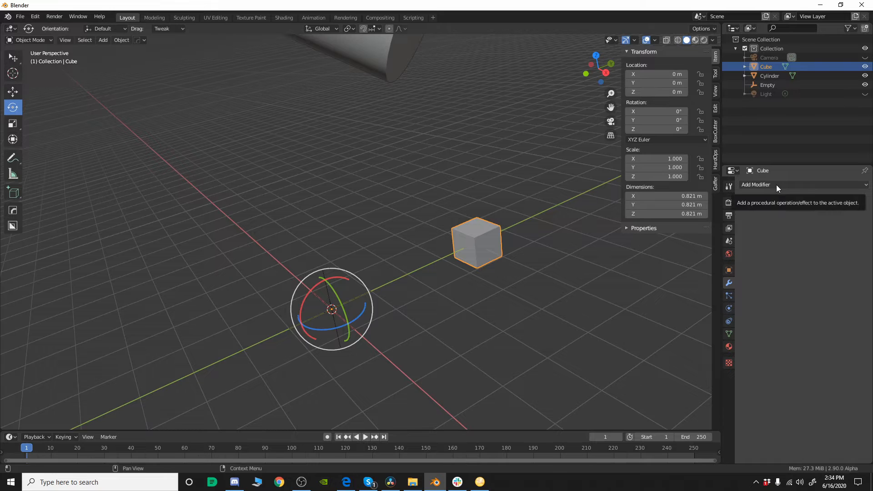
- Give the cube an Array modifier using Object Offset instead of Relative Offset, Count 8
{"action": "left_click", "coordinate": [755, 184]}
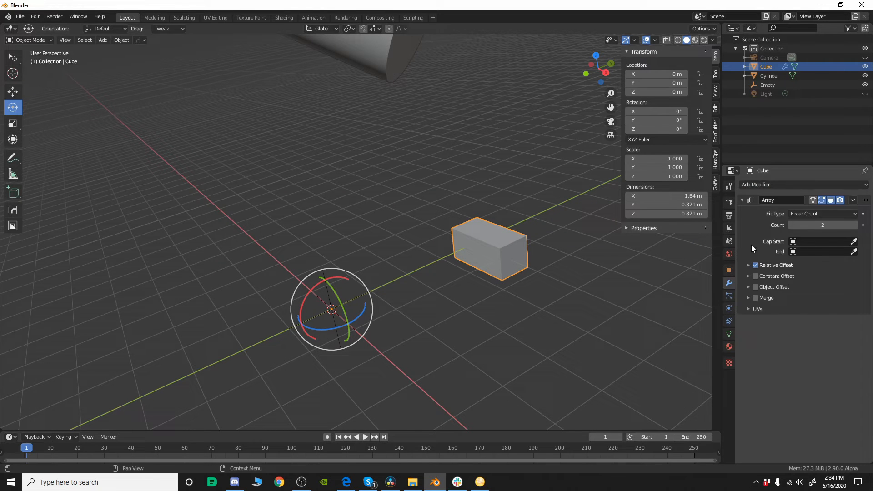
{"action": "left_click", "coordinate": [756, 265]}
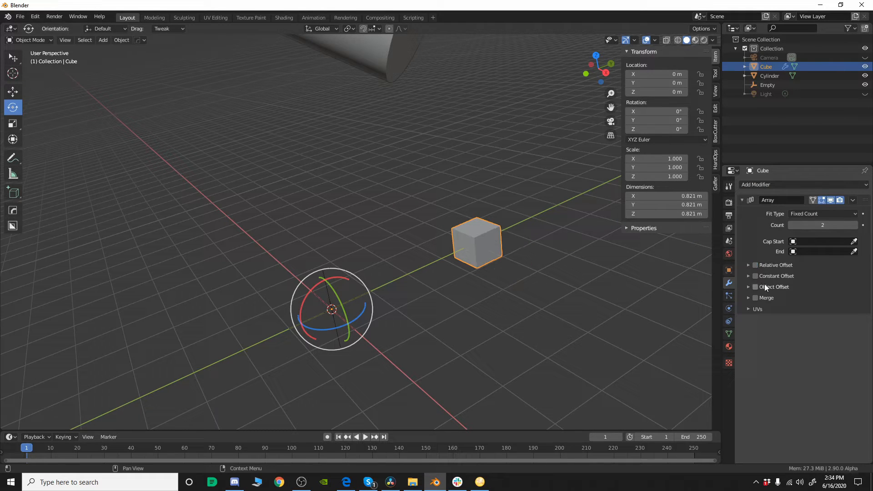
{"action": "left_click", "coordinate": [755, 287]}
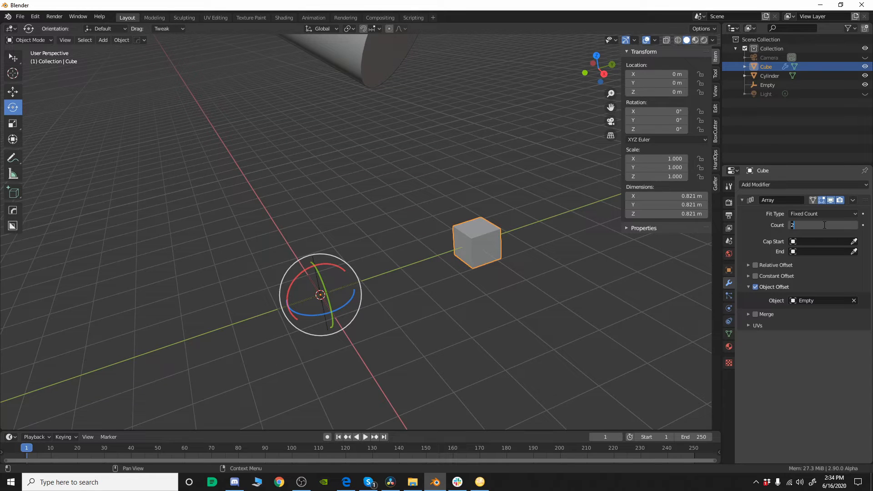
{"action": "type", "text": "8"}
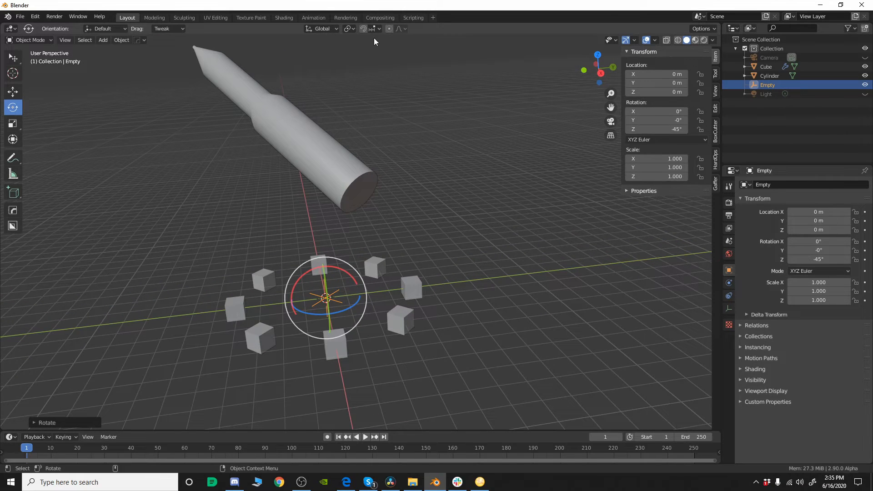
- Select the cube with the empty and parent it to the empty as Object
{"action": "left_click", "coordinate": [766, 67]}
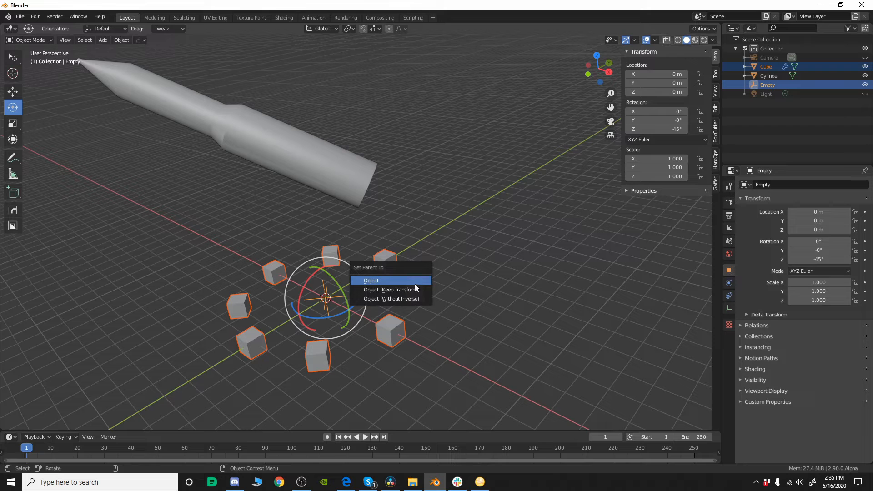
{"action": "left_click", "coordinate": [371, 280]}
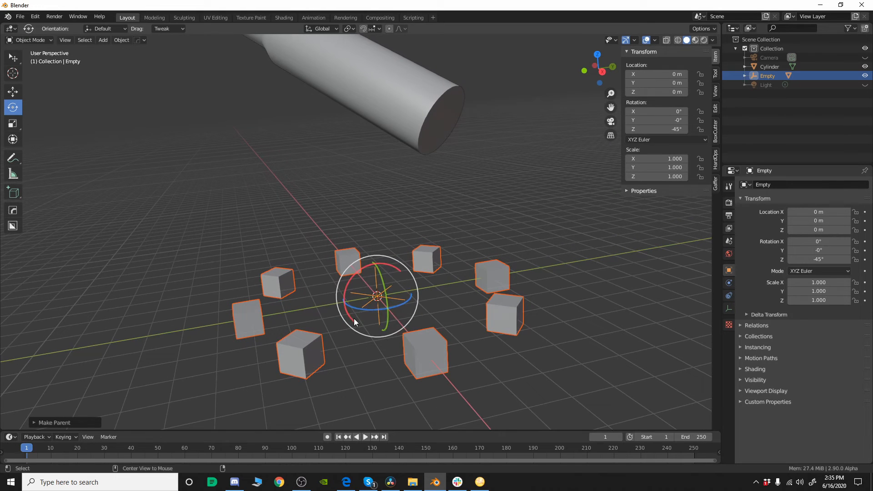
{"action": "mouse_move", "coordinate": [371, 28]}
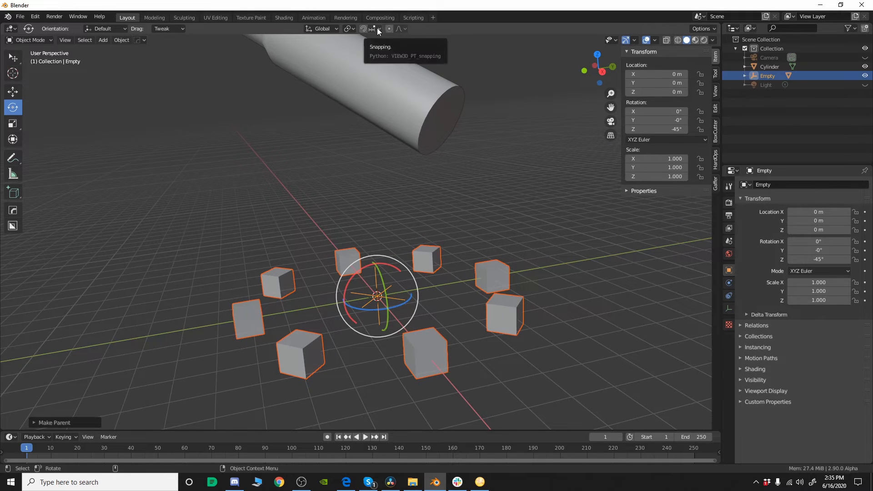
- Set the snapping target to Face
{"action": "left_click", "coordinate": [371, 28]}
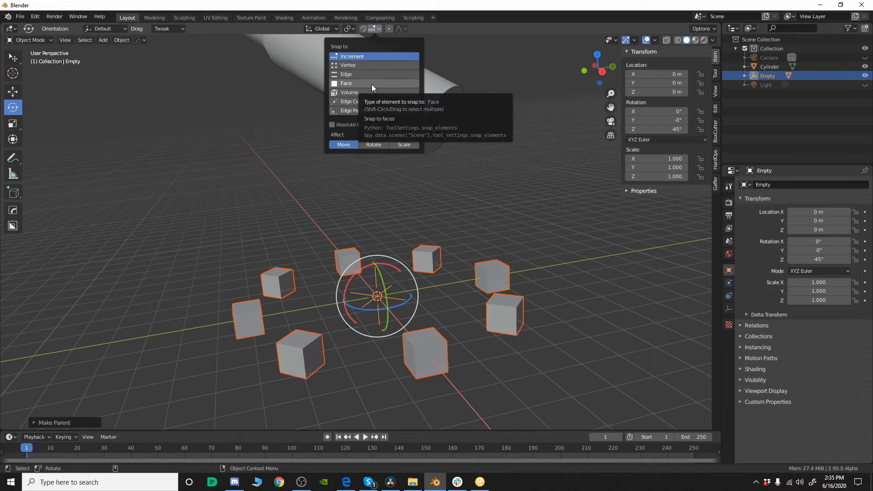
{"action": "left_click", "coordinate": [345, 83]}
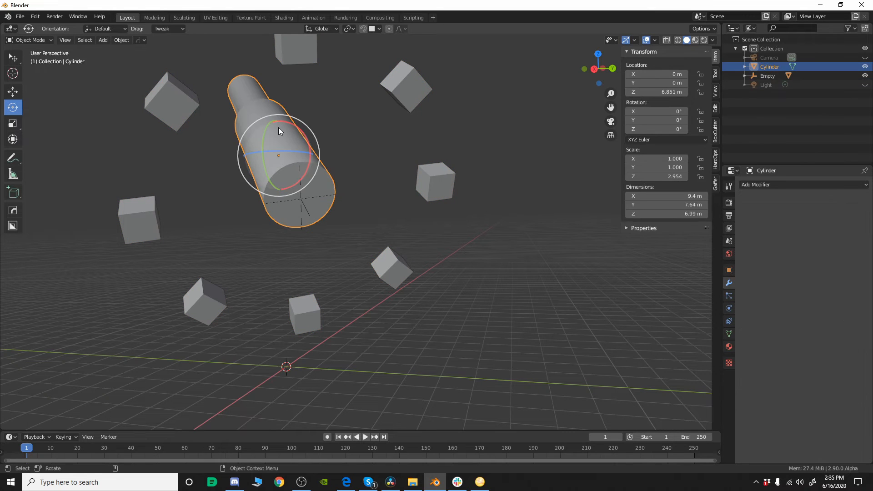
- Move the empty onto the rocket's bottom-face centre via the 3D cursor
{"action": "key", "text": "Tab"}
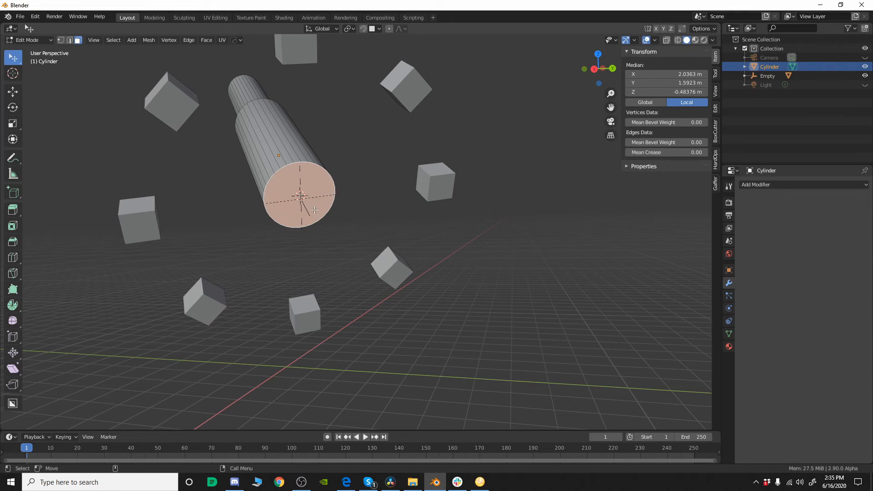
{"action": "key", "text": "Tab"}
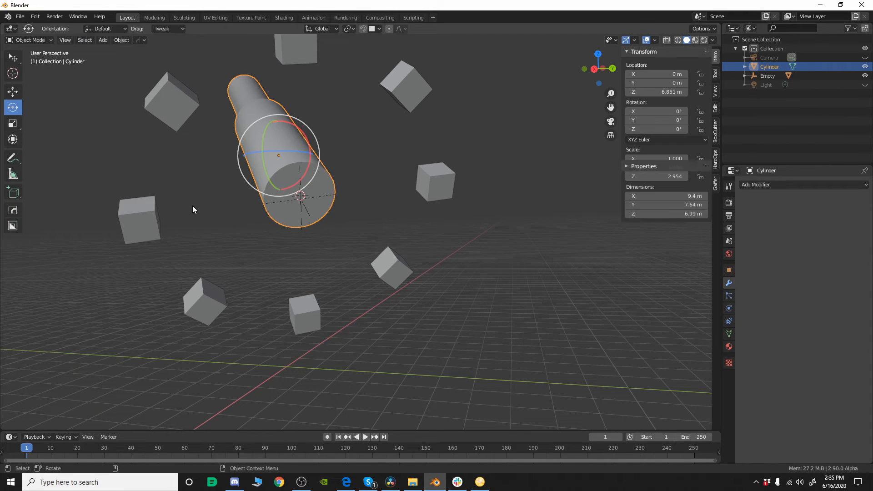
{"action": "left_click", "coordinate": [767, 75]}
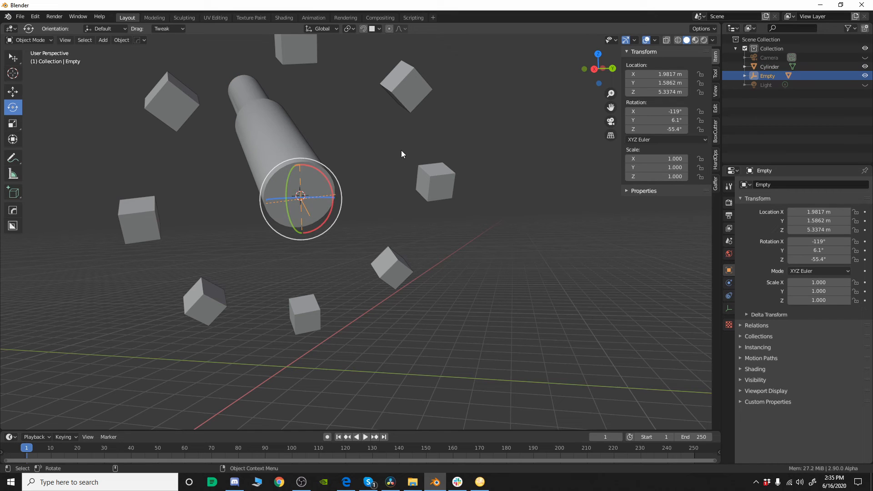
{"action": "key", "text": "shift+s"}
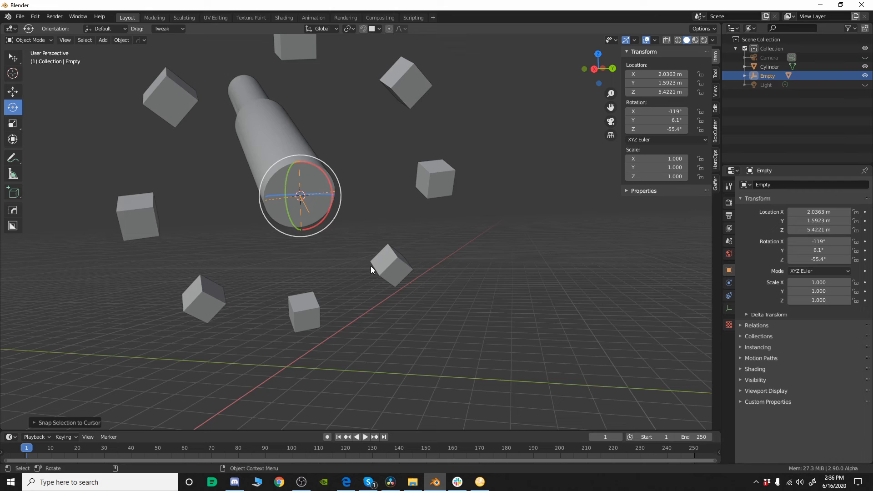
{"action": "left_click_drag", "start_coordinate": [372, 270], "coordinate": [379, 204]}
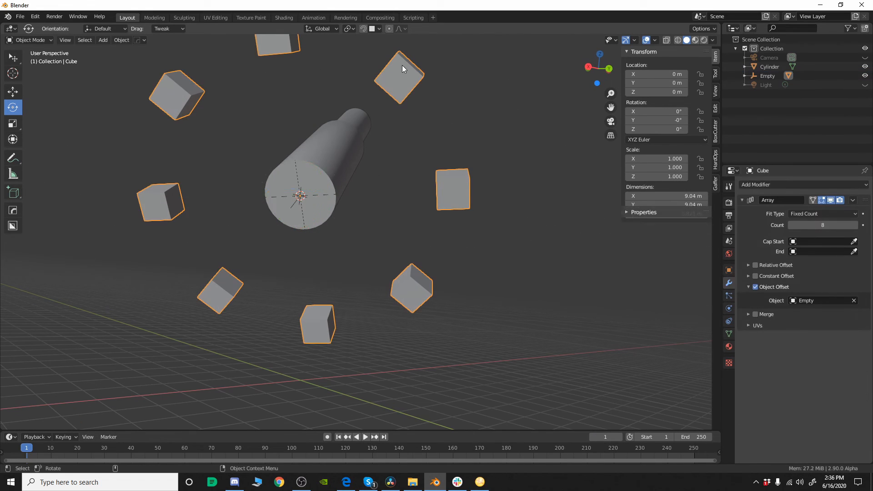
- Select the rocket cylinder and scale the ring down to its bottom rim
{"action": "left_click", "coordinate": [317, 167]}
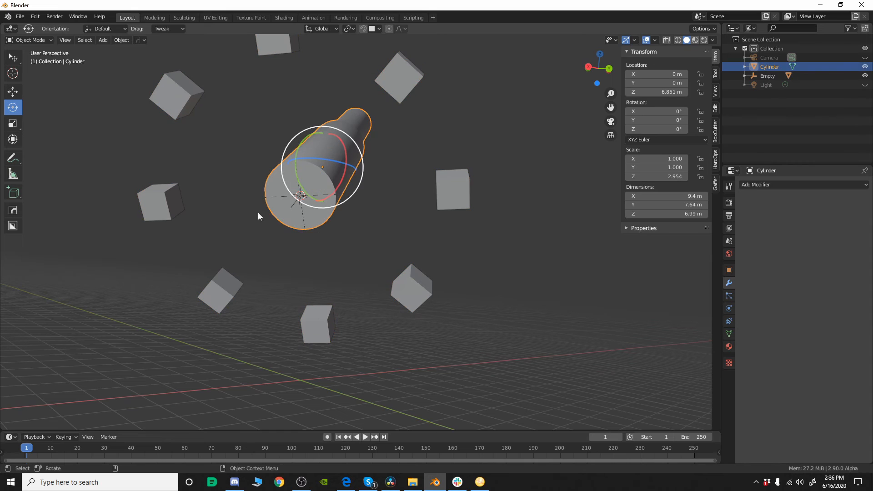
{"action": "key", "text": "s"}
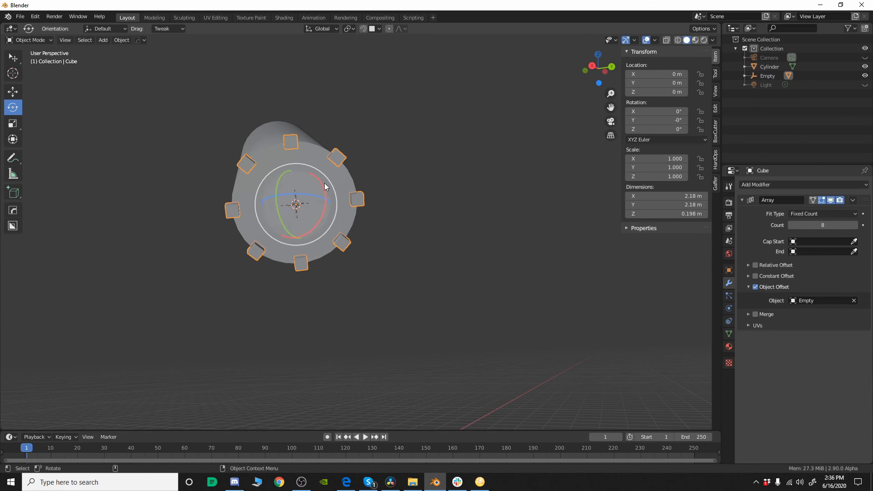
- Scale up the cube's mesh in Edit Mode into chunky blocks around the base
{"action": "key", "text": "Tab"}
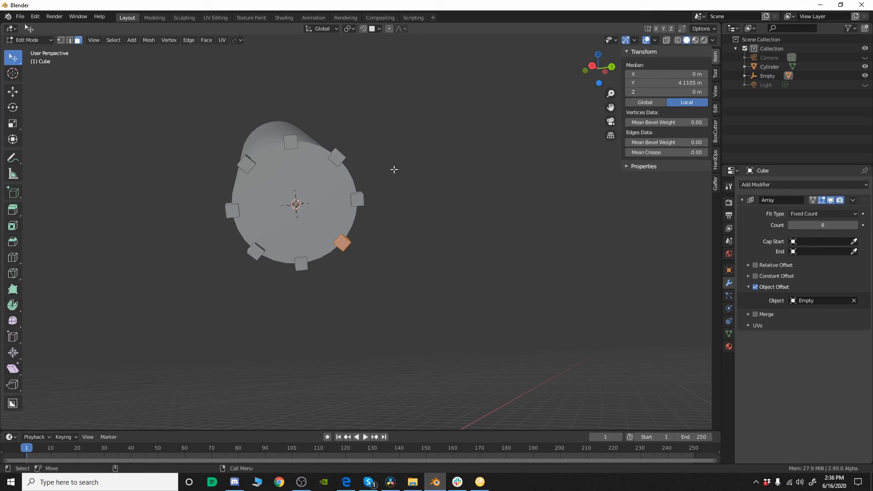
{"action": "key", "text": "s"}
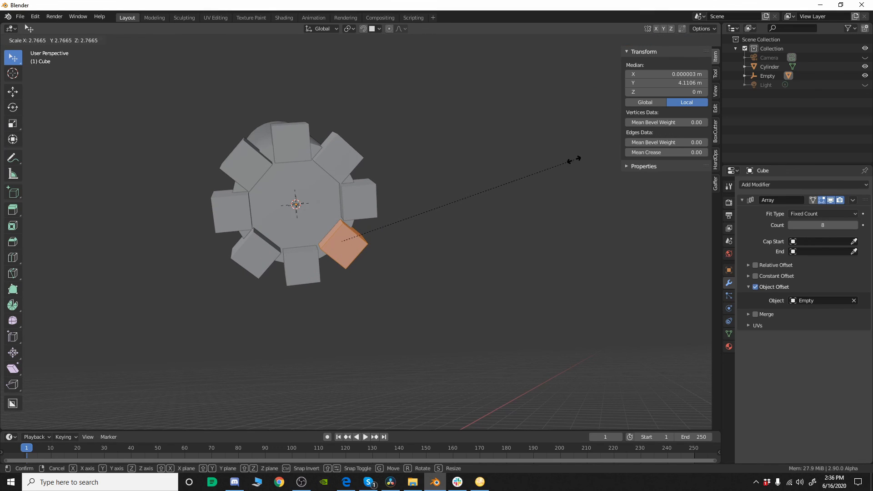